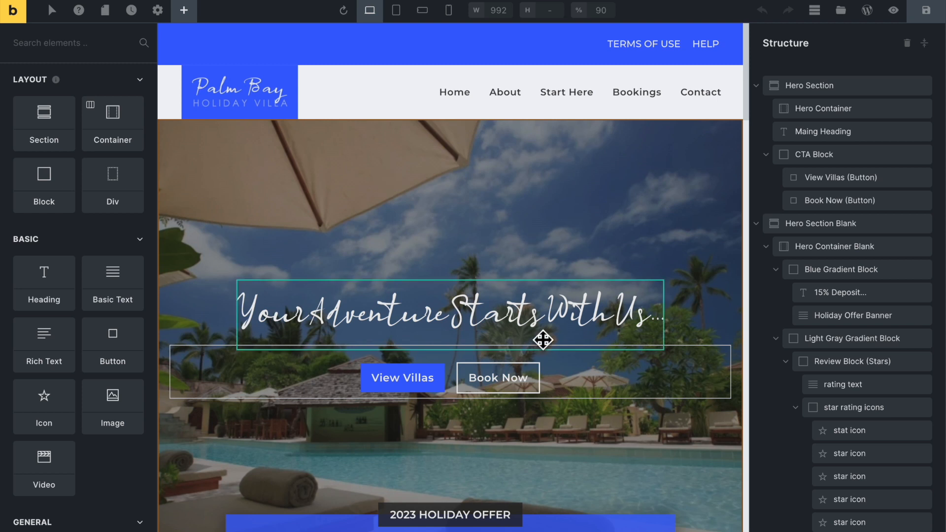
mouse_move(584, 333)
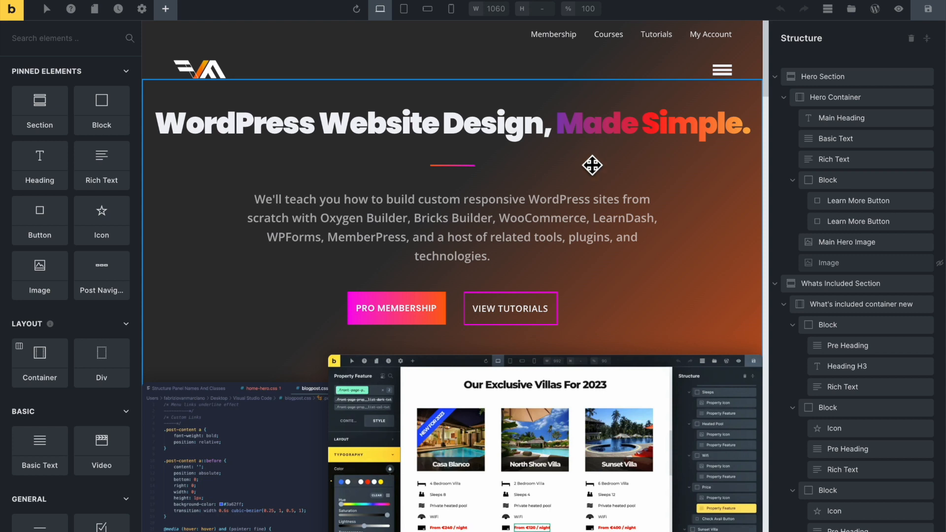
Select the 'WordPress Website Design, Made Simple.' hero heading on the canvas.
click(428, 123)
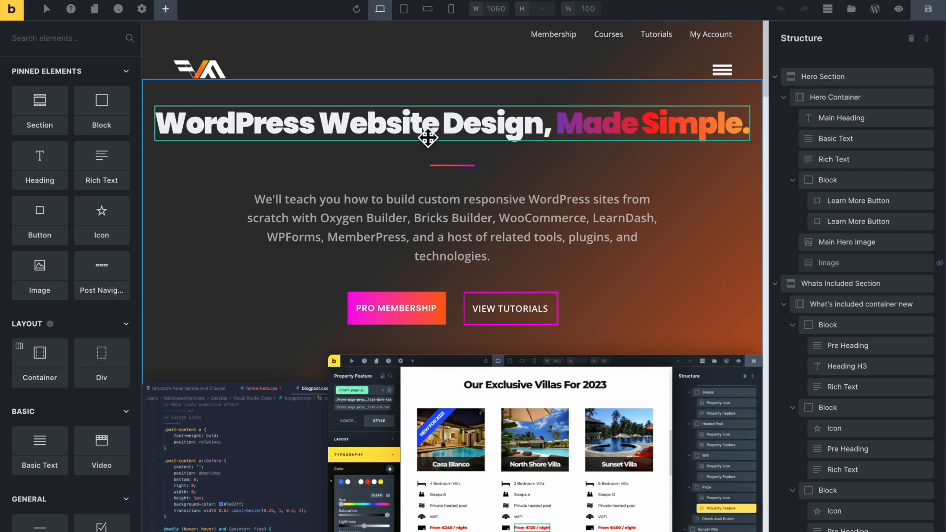
mouse_move(609, 128)
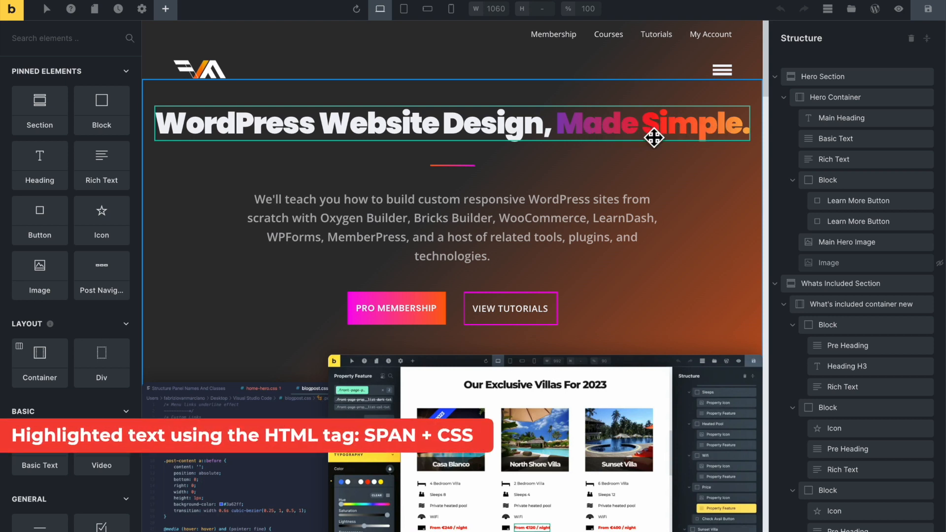
mouse_move(602, 134)
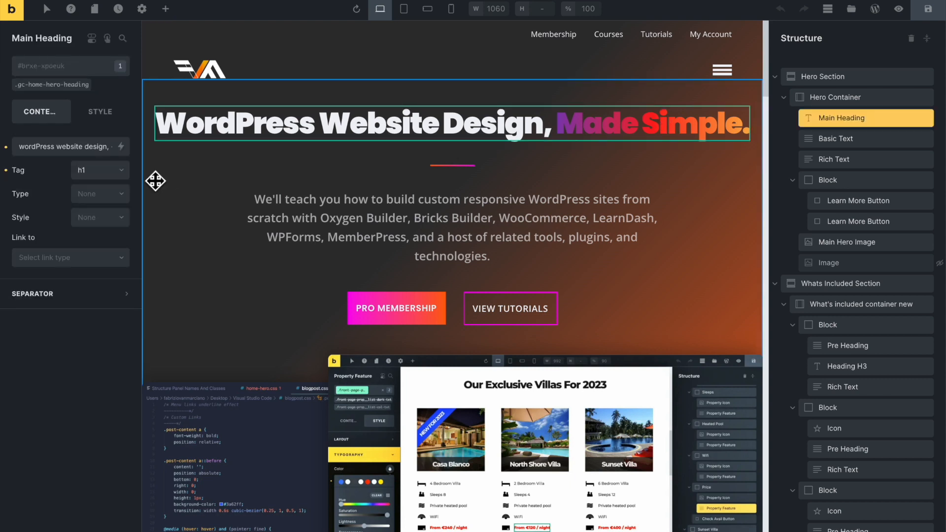
mouse_move(149, 279)
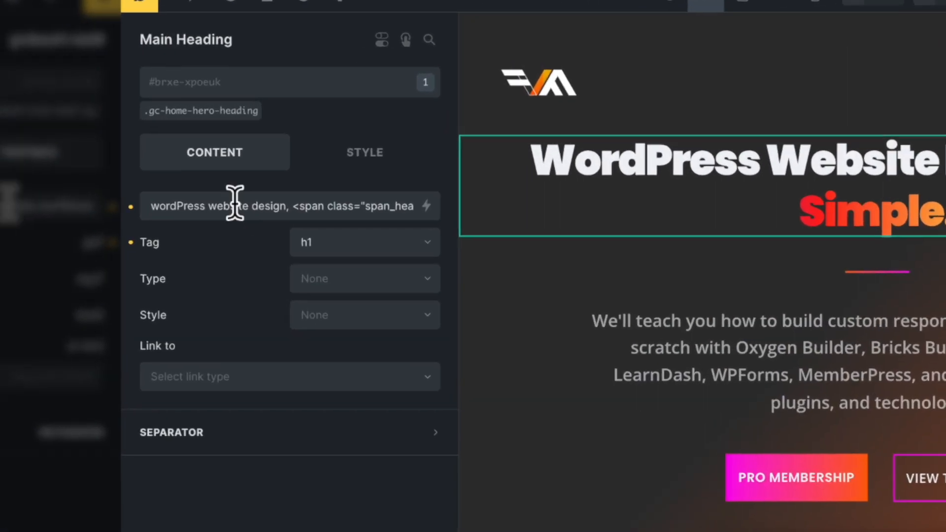
mouse_move(320, 217)
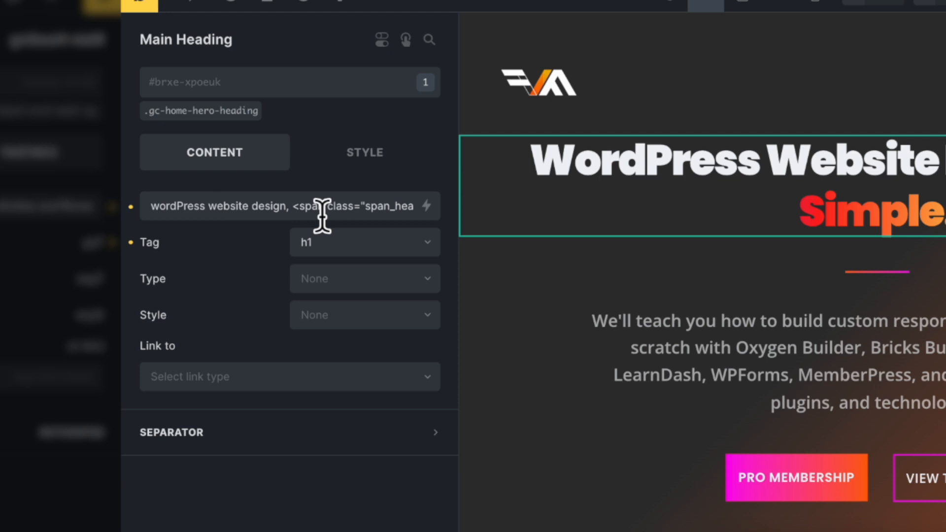
mouse_move(247, 217)
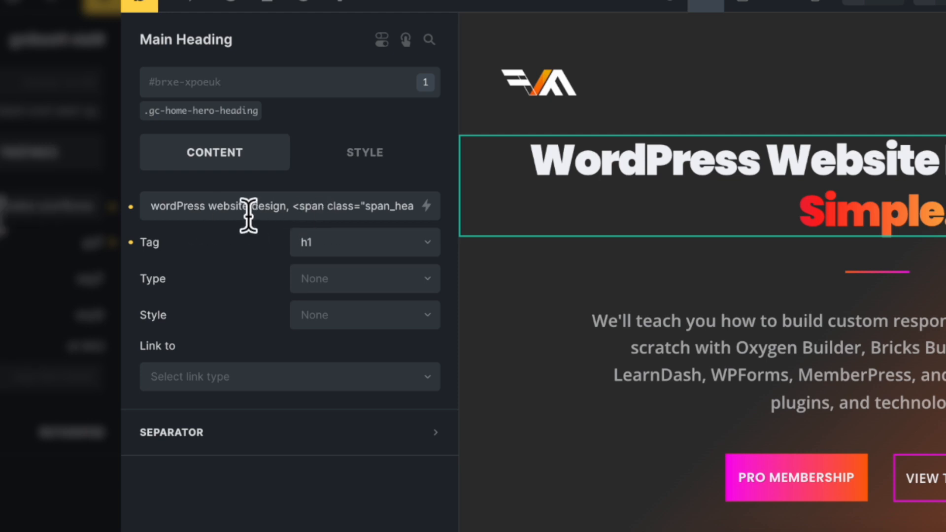
mouse_move(374, 217)
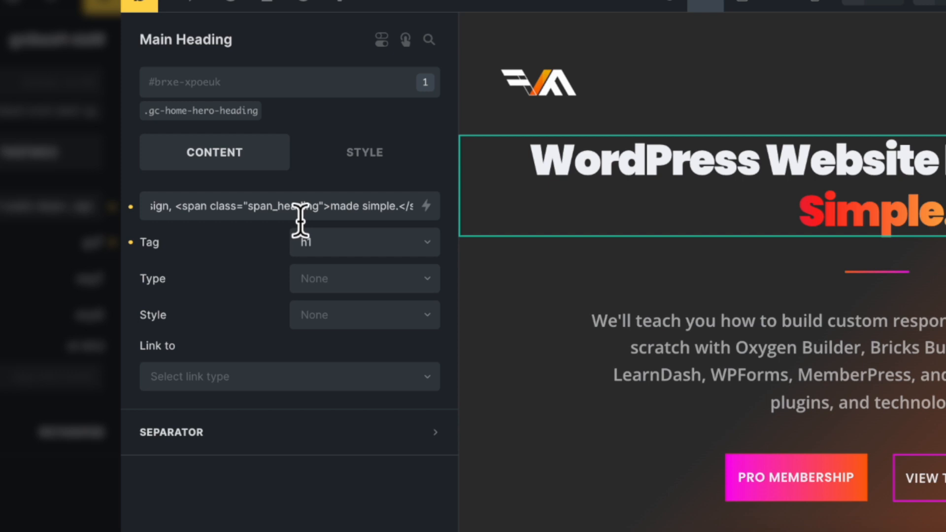
mouse_move(268, 218)
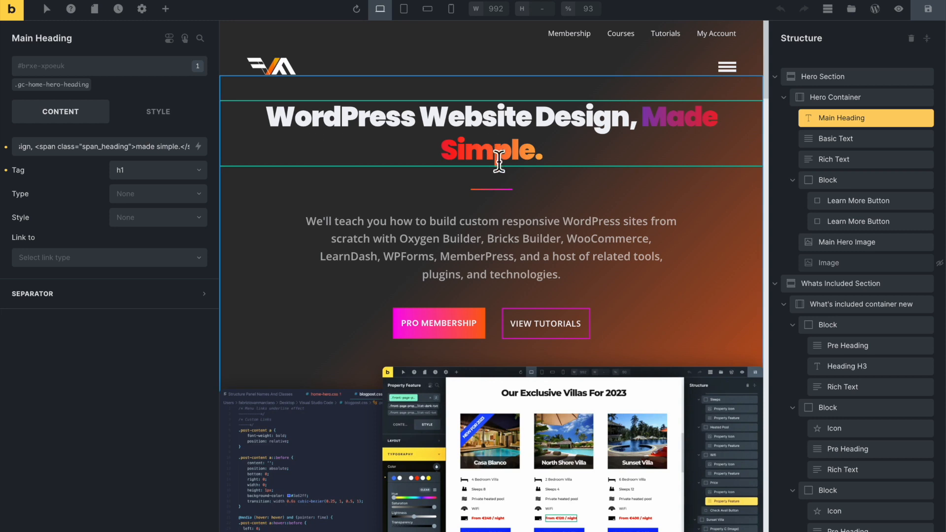
mouse_move(655, 129)
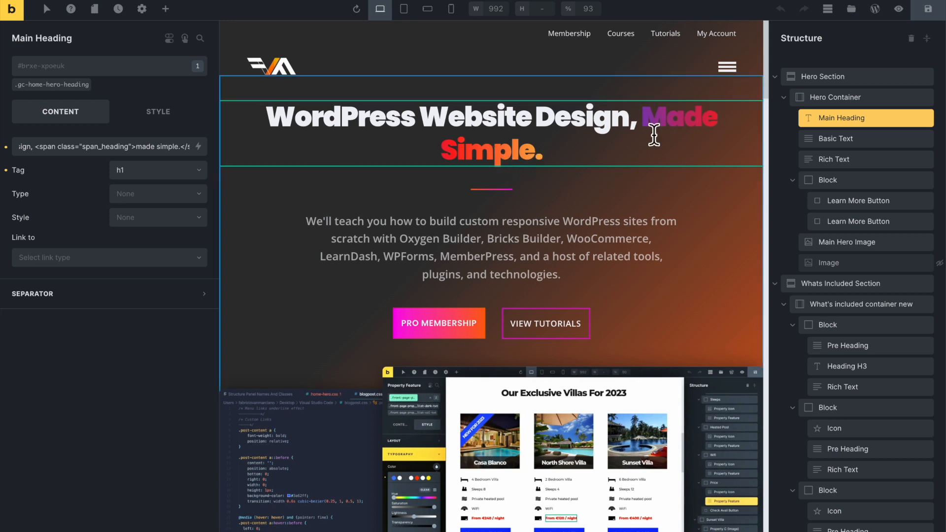
mouse_move(128, 147)
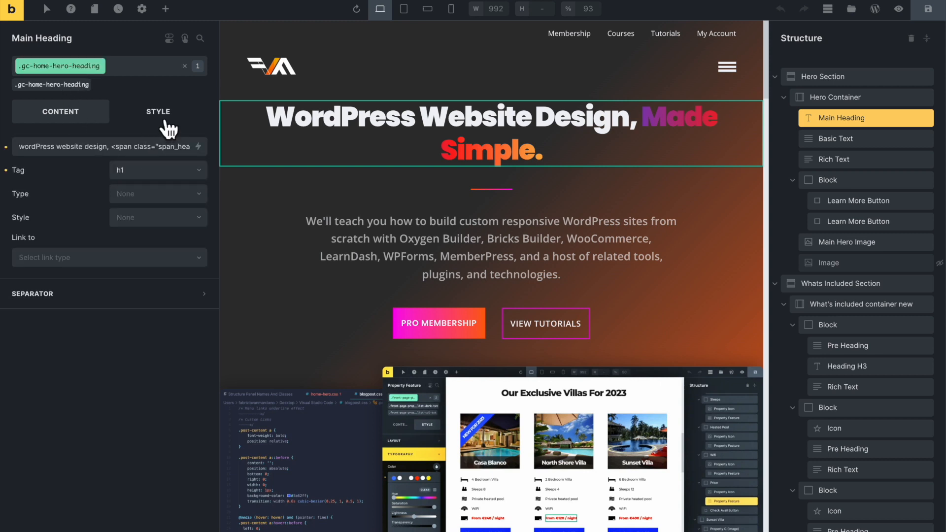
Show the hero heading's styling options to view its .span_heading custom CSS.
click(158, 112)
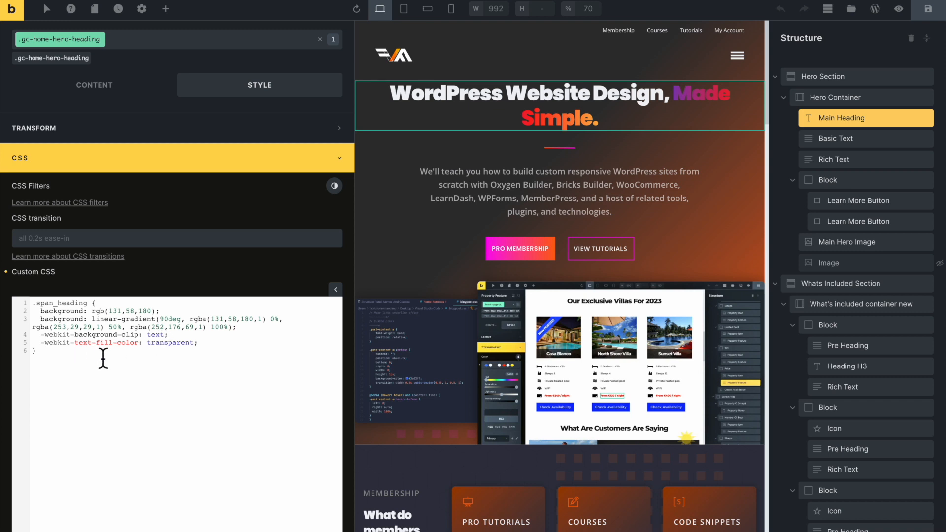
mouse_move(208, 355)
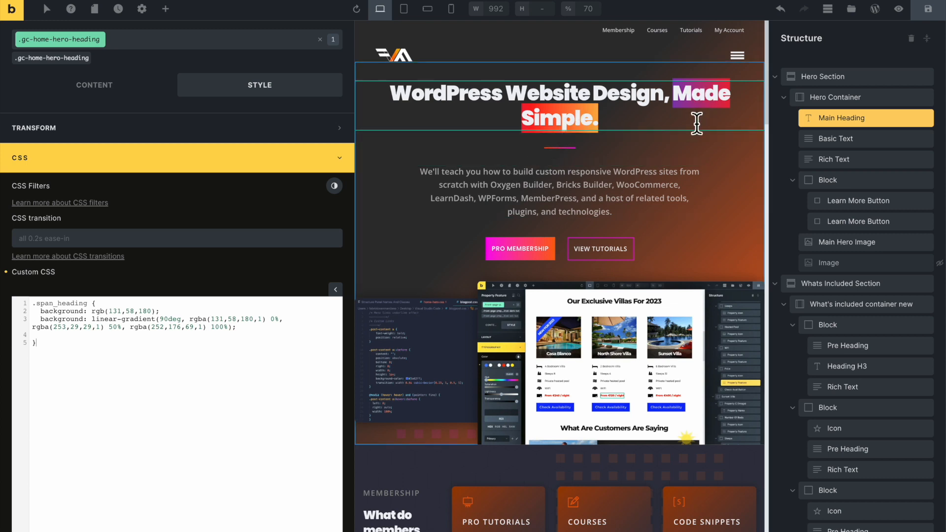
mouse_move(570, 124)
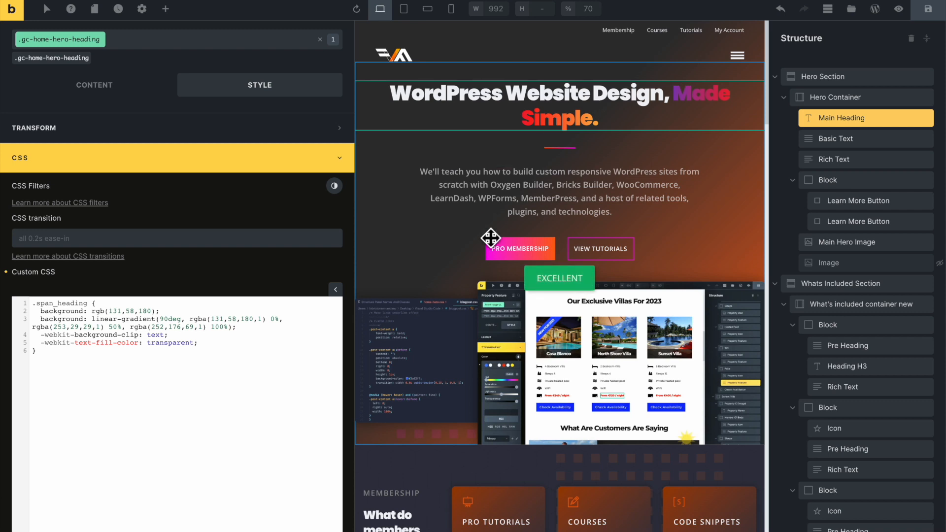
Go back to the Palm Bay page and select the 'Our Exclusive Villas For 2023' heading.
click(164, 9)
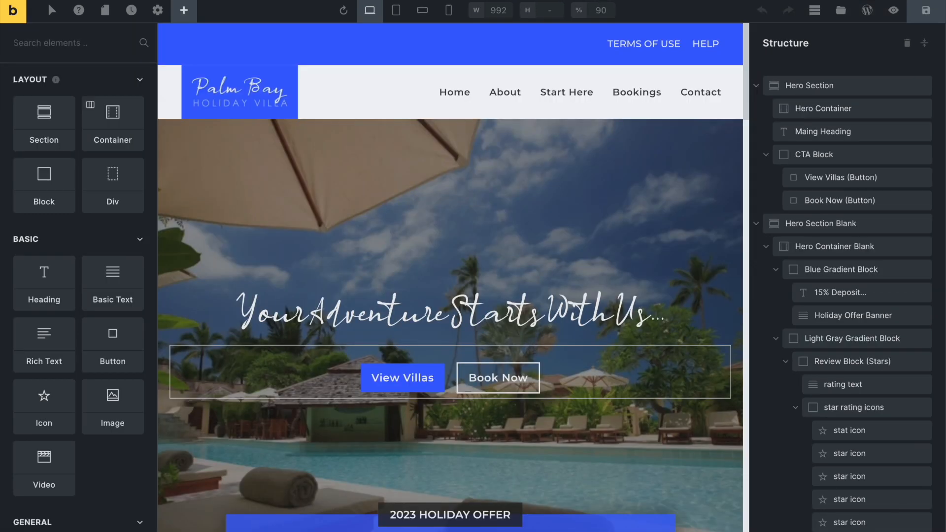
scroll(down, 3)
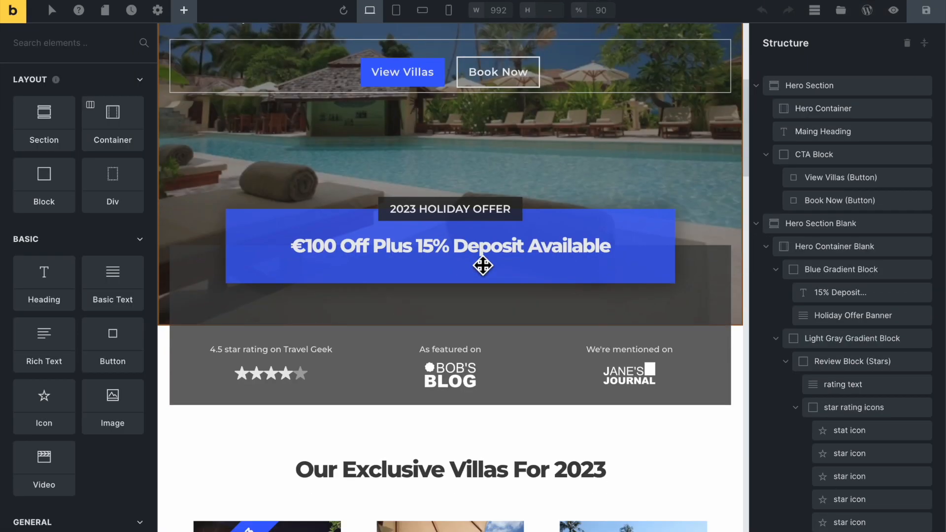
scroll(down, 3)
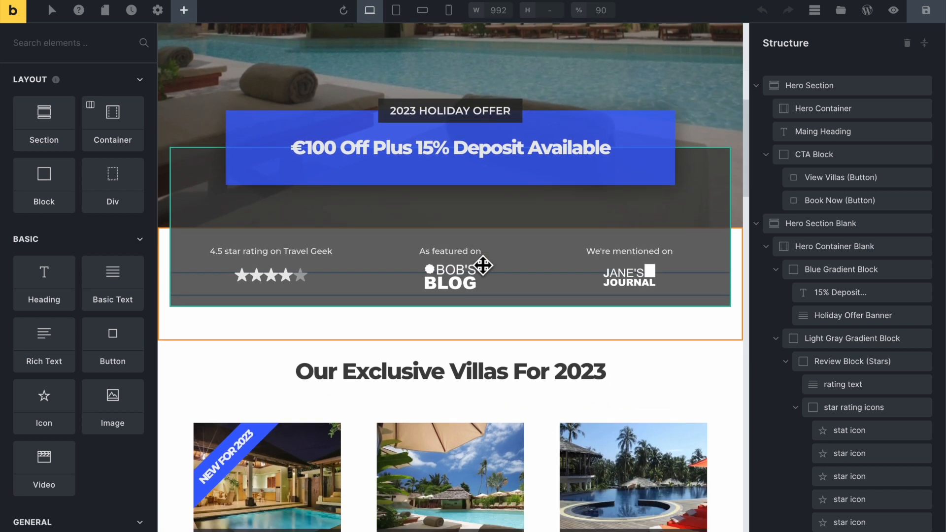
scroll(down, 3)
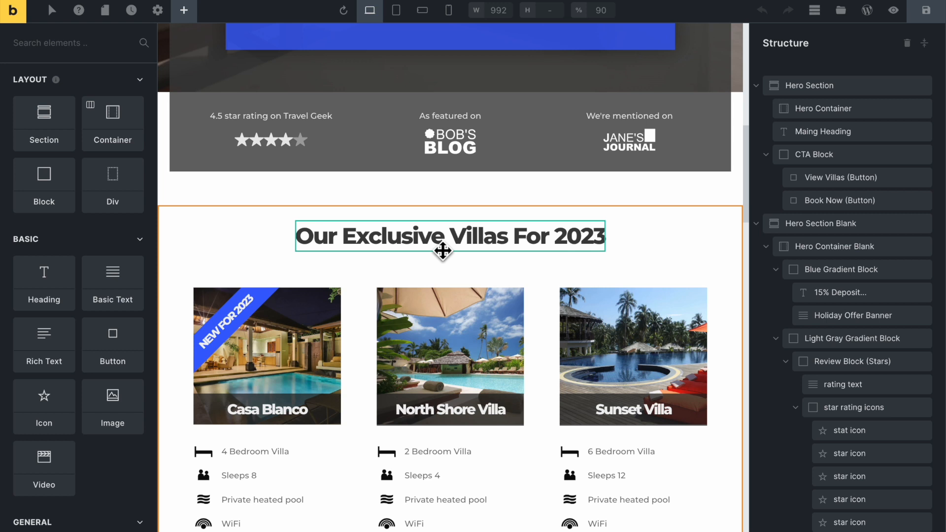
mouse_move(457, 253)
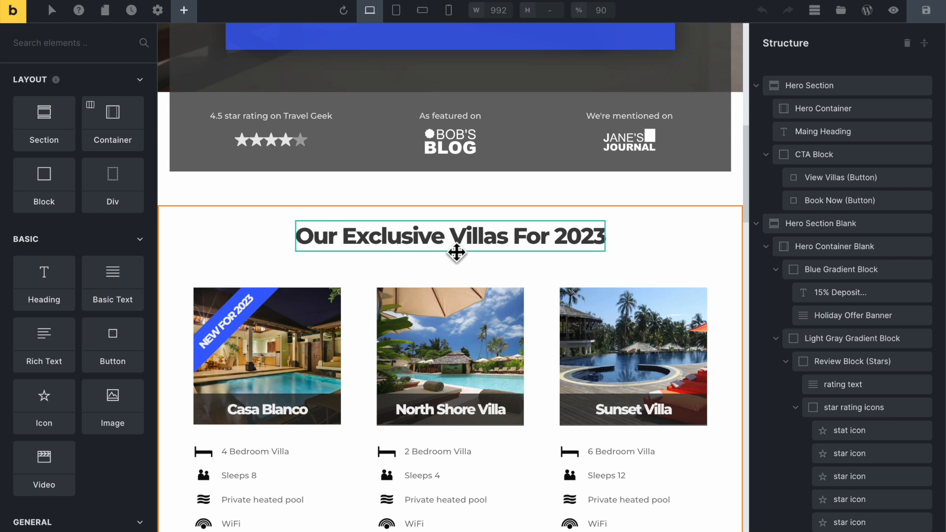
click(449, 236)
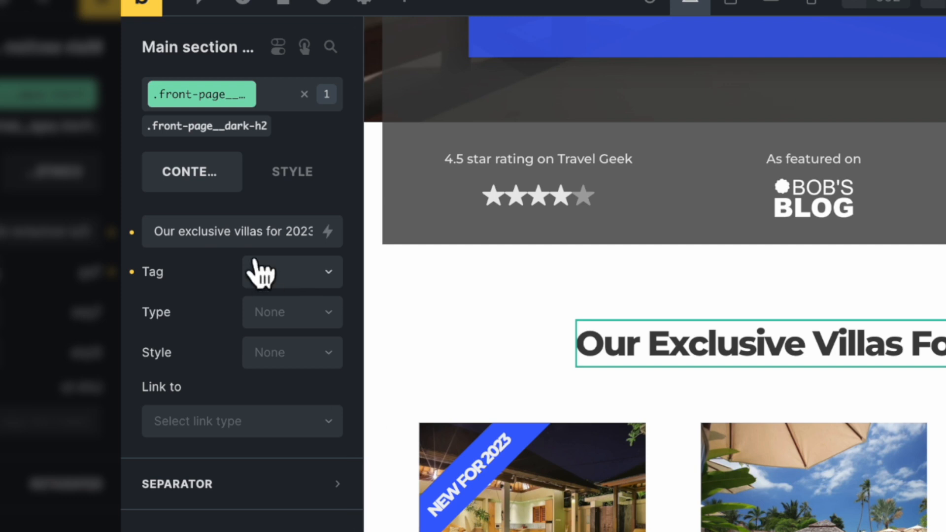
Add span tags around 'exclusive villas' in the heading text.
click(291, 272)
text(<>)
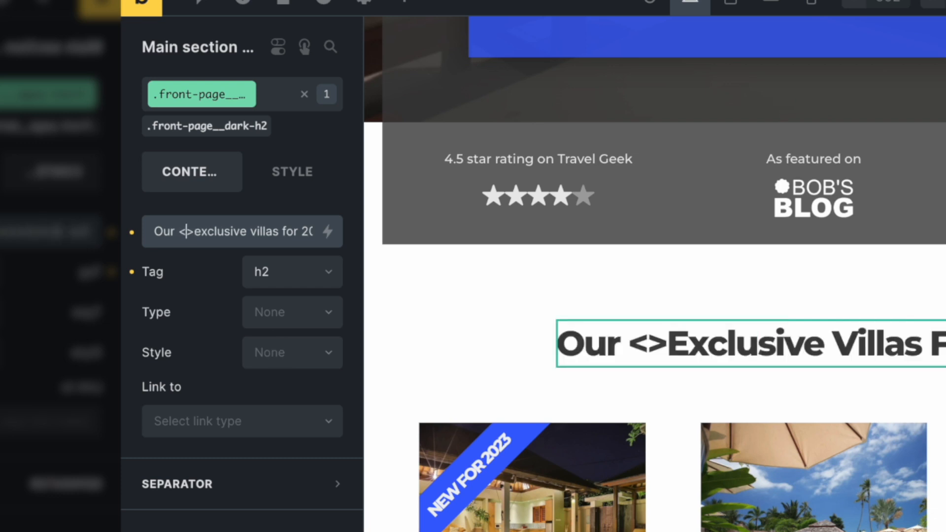
text(span)
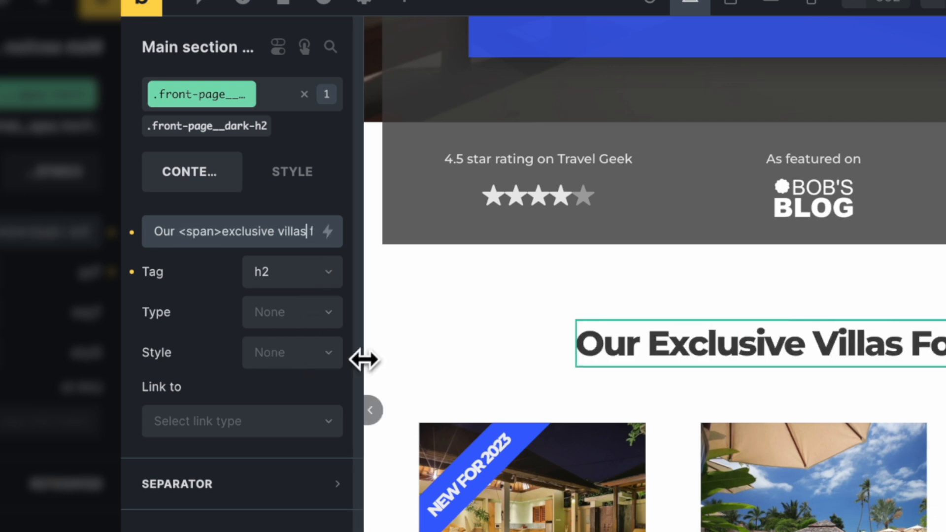
text(<>)
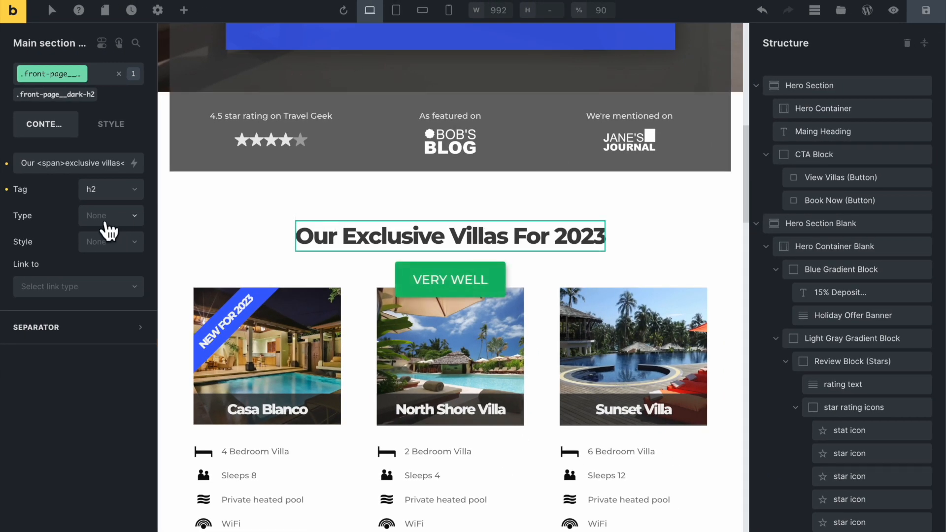
mouse_move(81, 205)
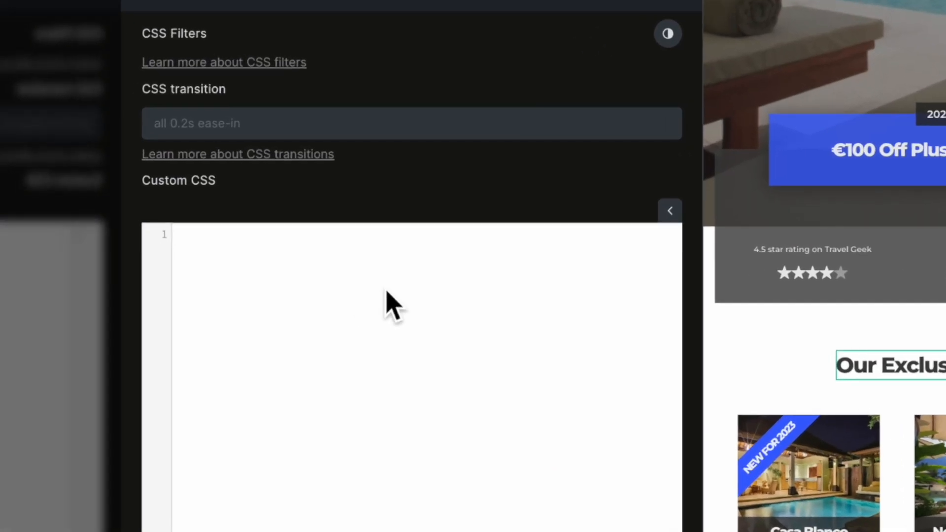
Write an .exc_heading rule in Custom CSS with background-color #3862ff.
text(.exc)
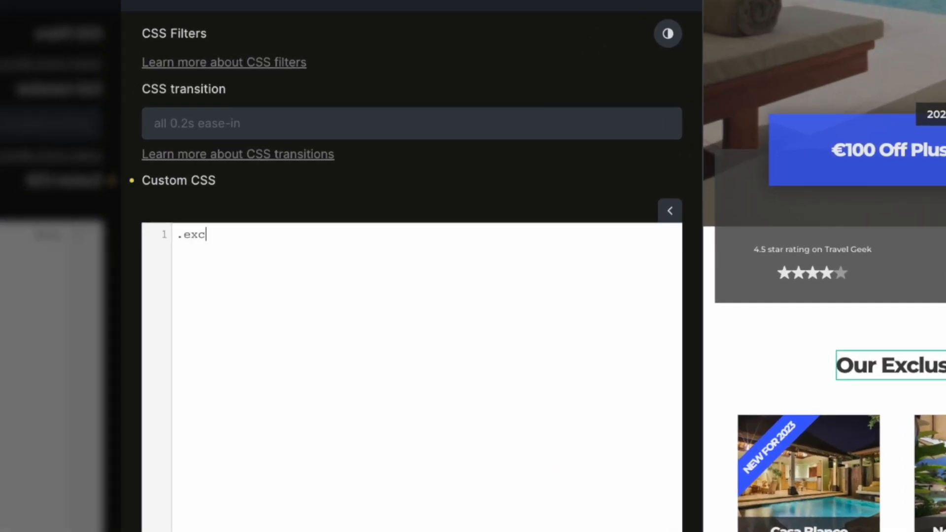
text(_)
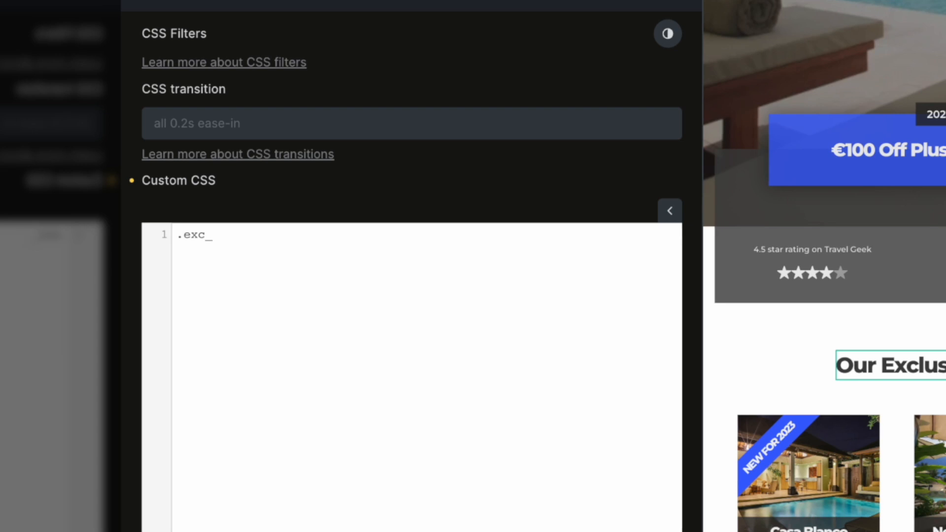
text(_heading {)
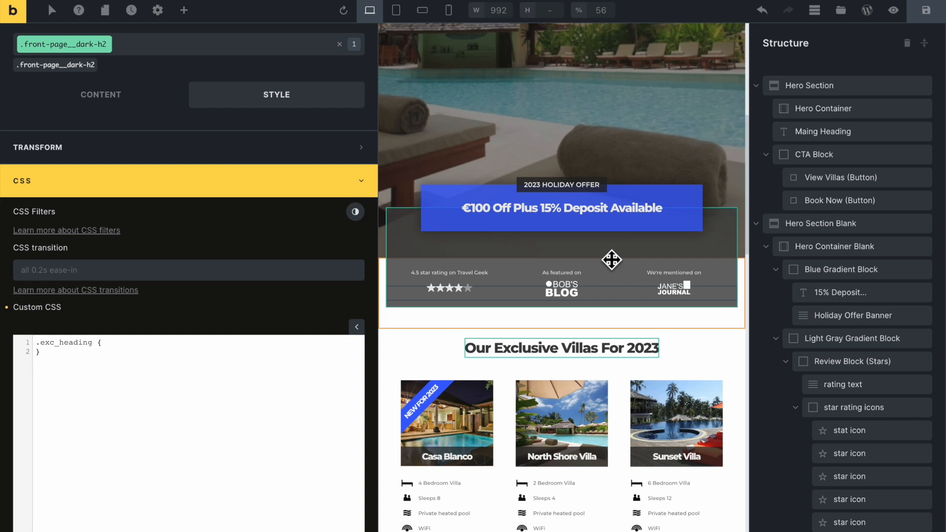
scroll(down, 3)
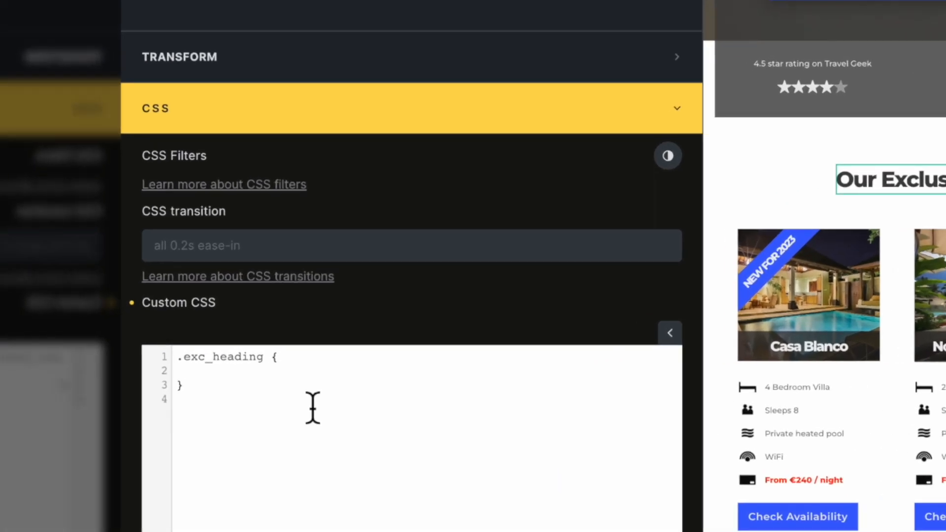
mouse_move(267, 383)
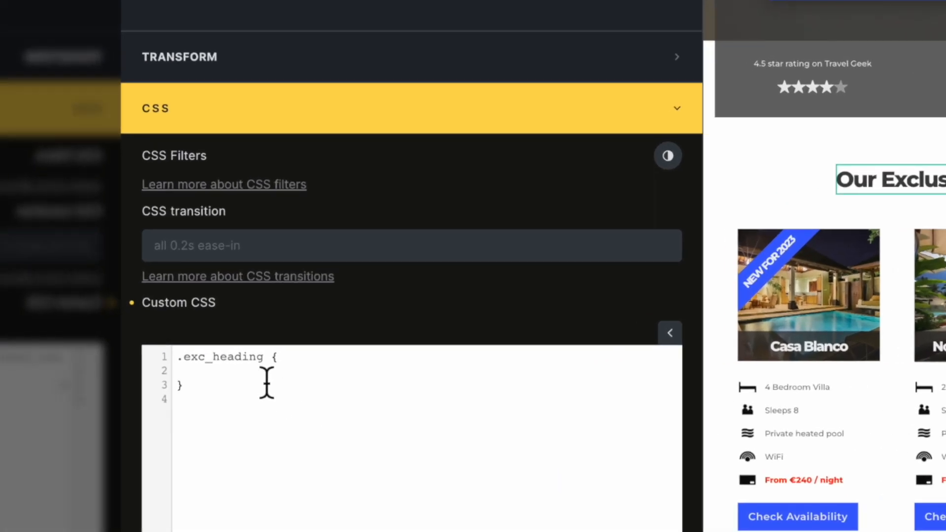
text(backgroun)
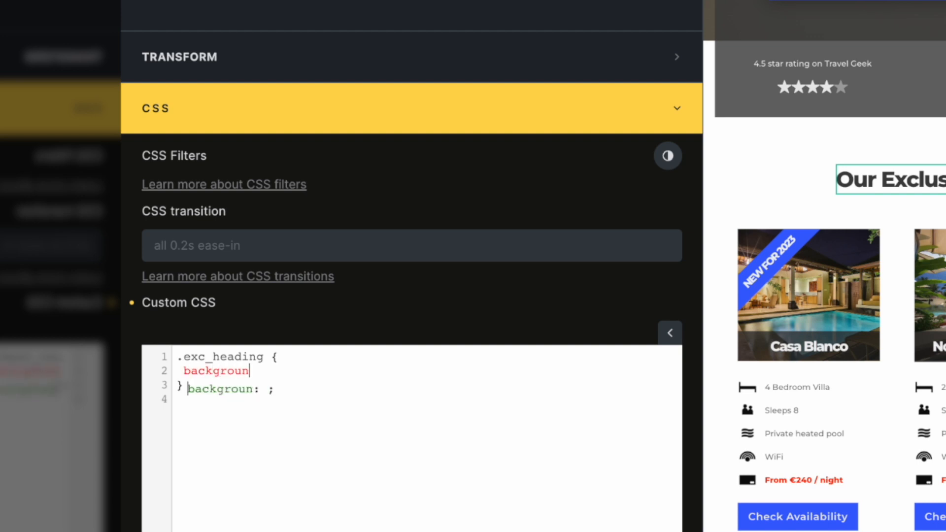
text(-colo)
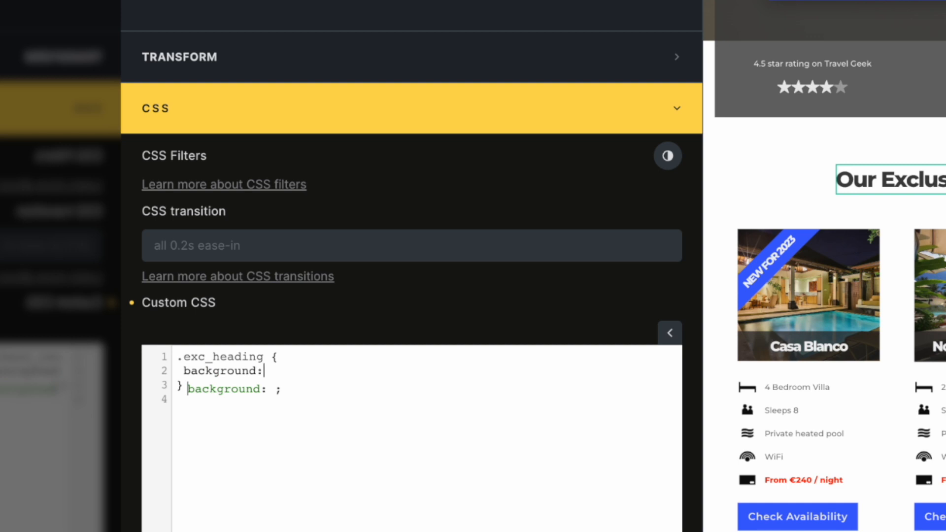
text(#)
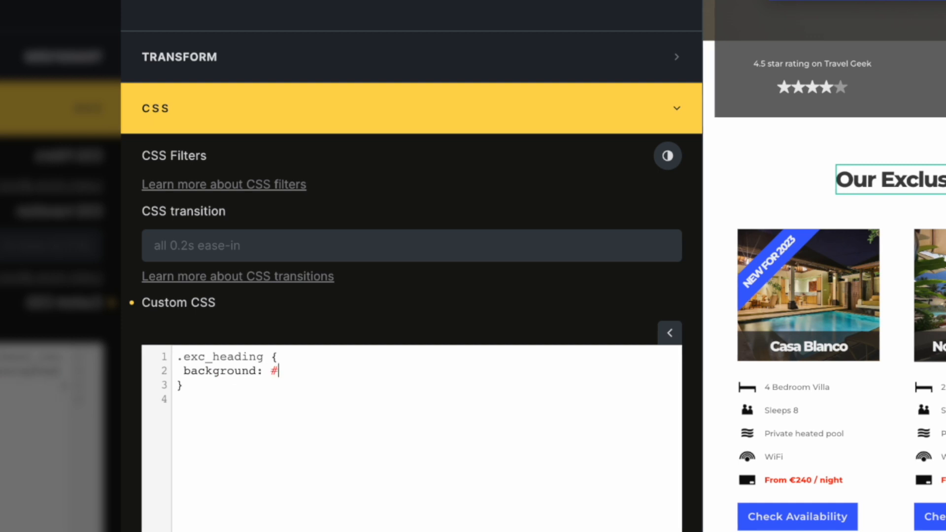
text(3862ff)
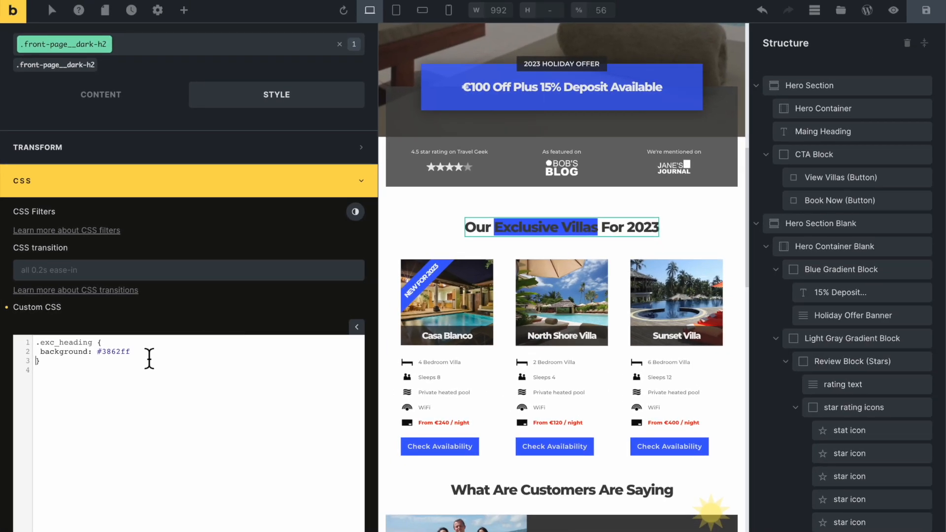
mouse_move(163, 359)
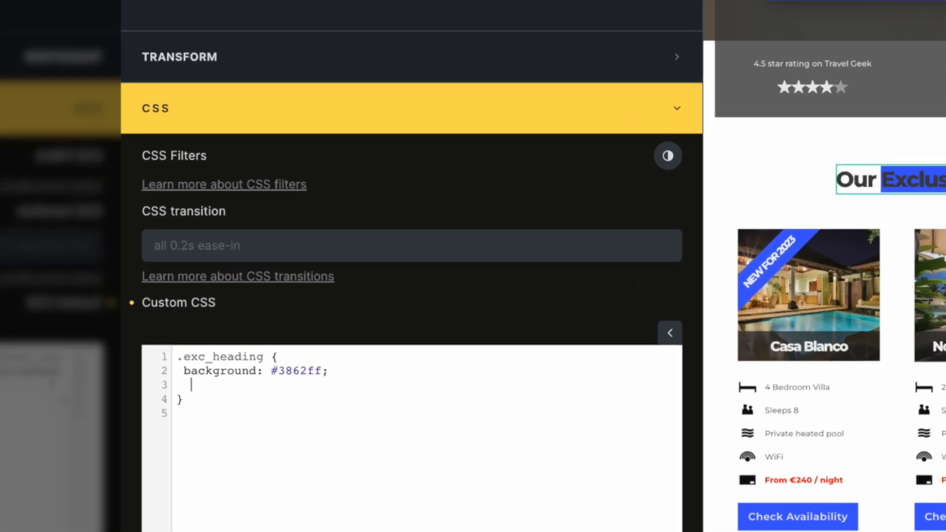
Add -webkit-background-clip: text and -webkit-text-fill-color: transparent to .exc_heading.
text(-webkit-background-fill: t;)
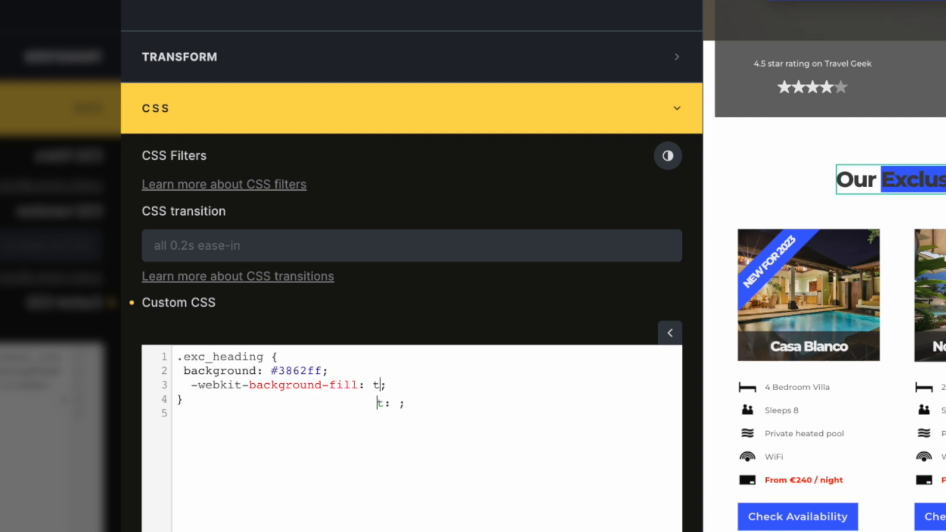
text(ext)
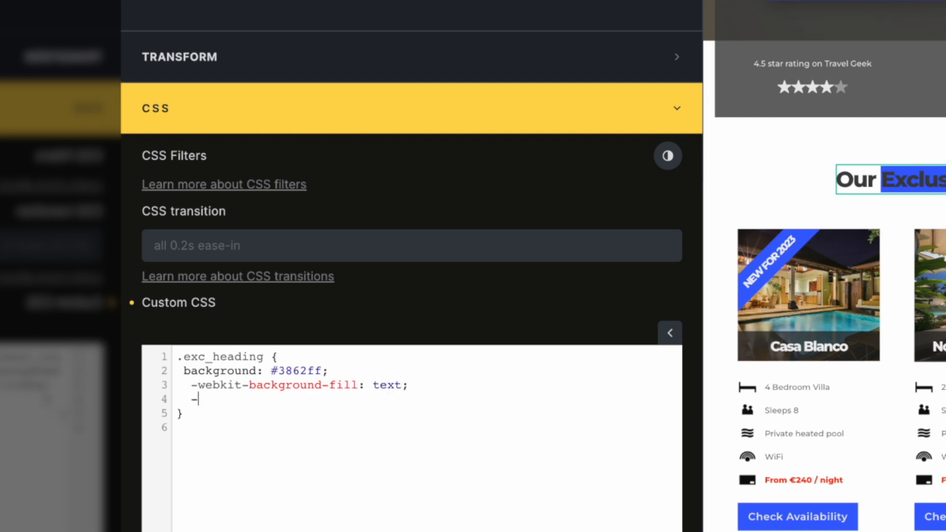
text(webkit-text)
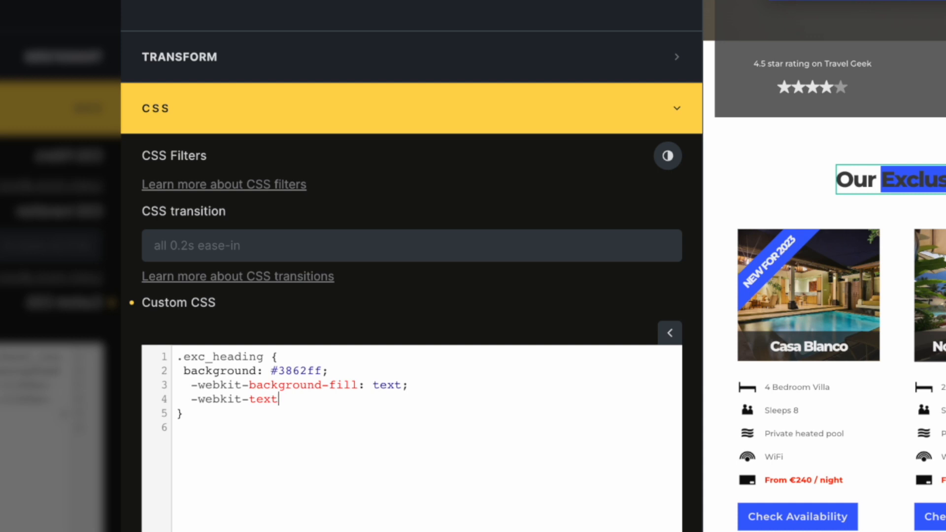
text(-fill-color: ;)
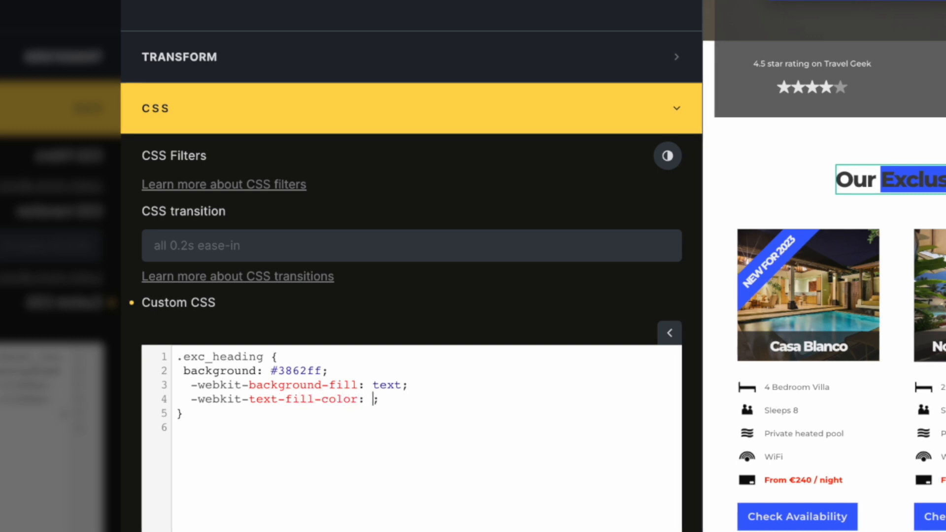
text(transparent)
click(295, 385)
text(clip)
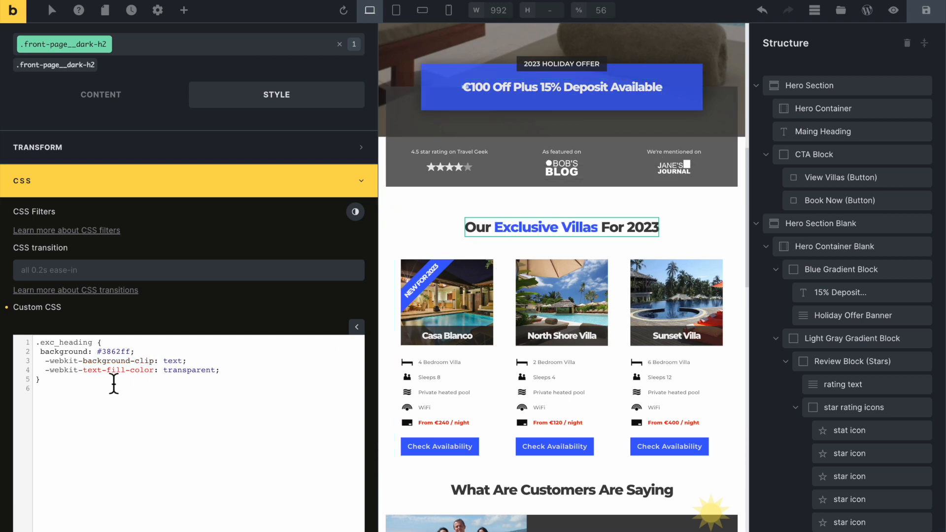
mouse_move(75, 417)
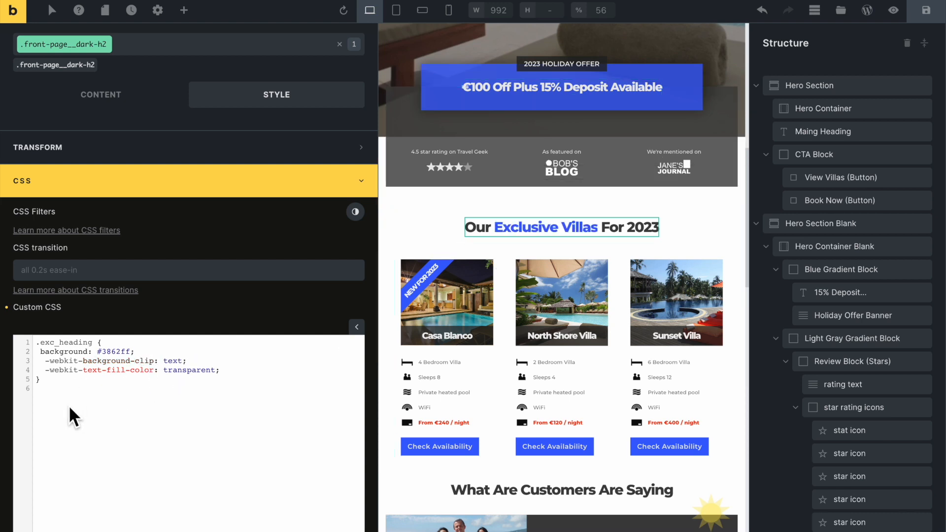
click(446, 302)
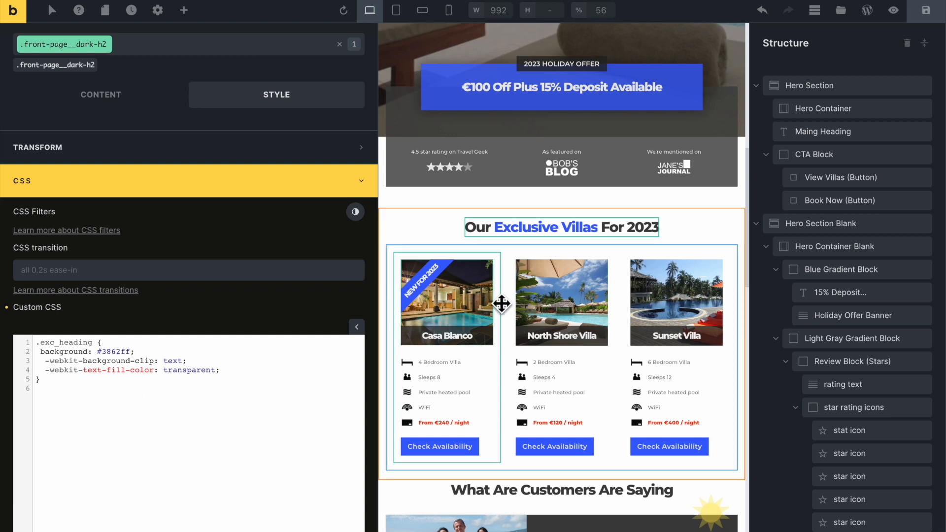
mouse_move(576, 236)
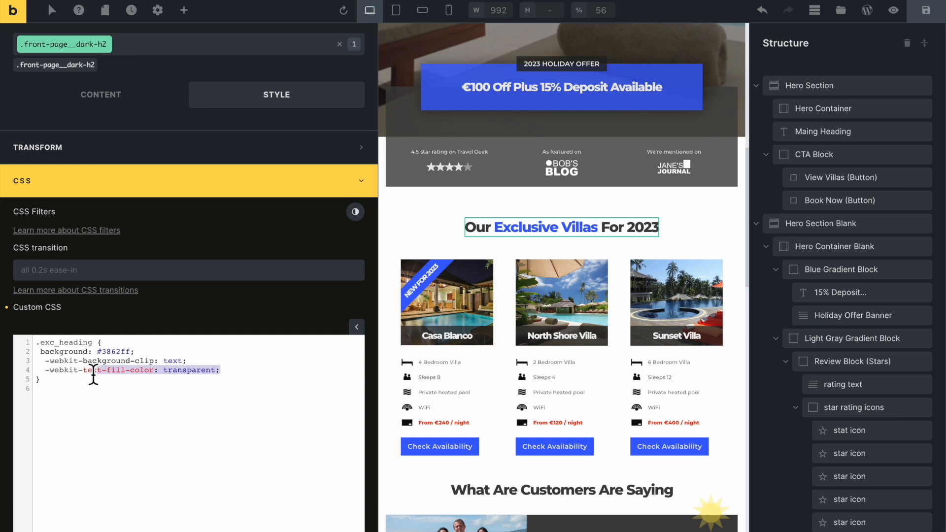
right_click(90, 370)
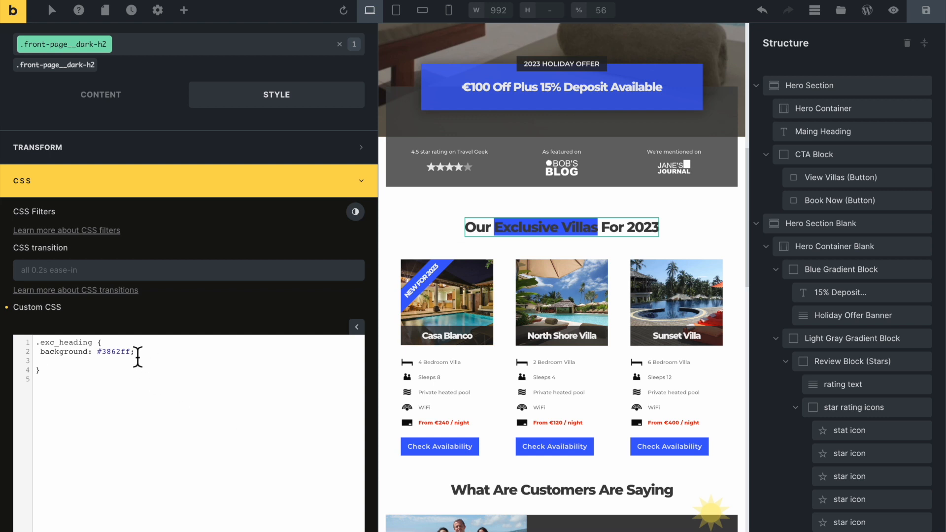
text(color: #;)
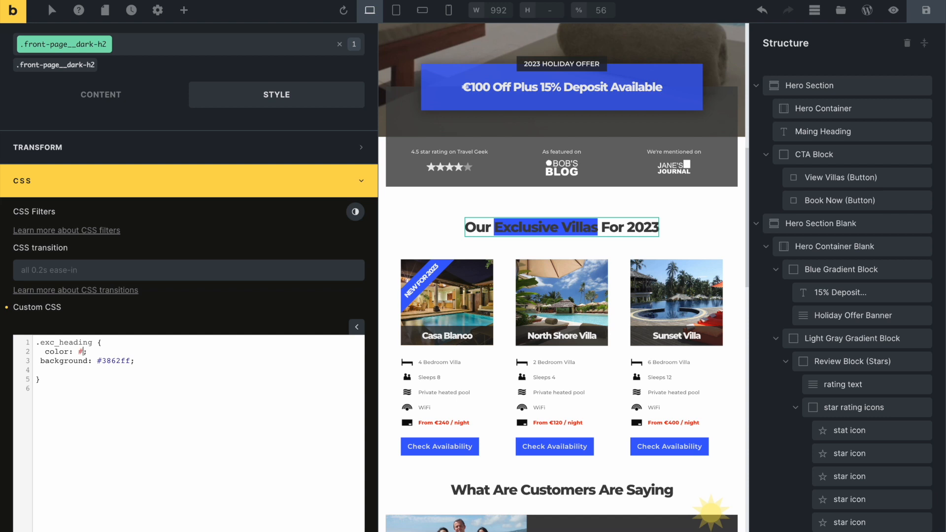
text(fff)
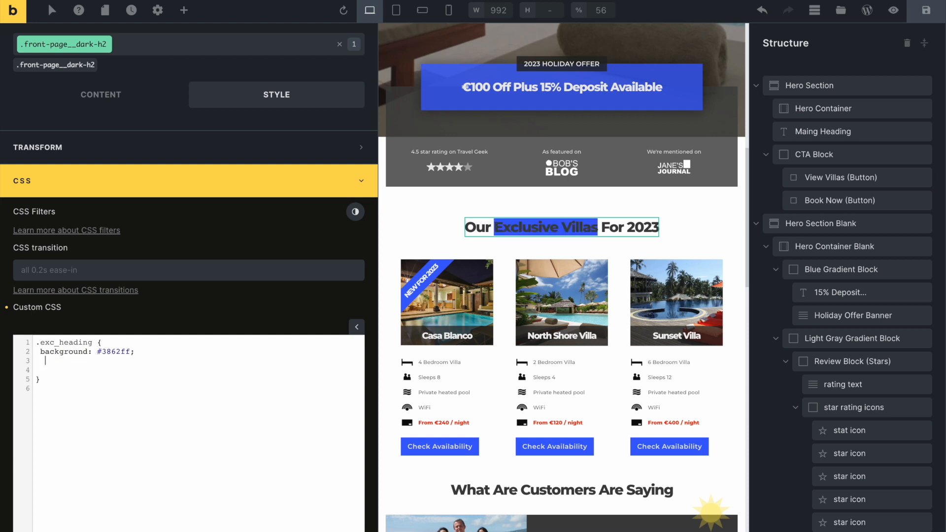
text(-webkit-background-clip: text;)
text(-webkit-text-fill-color: transparent;)
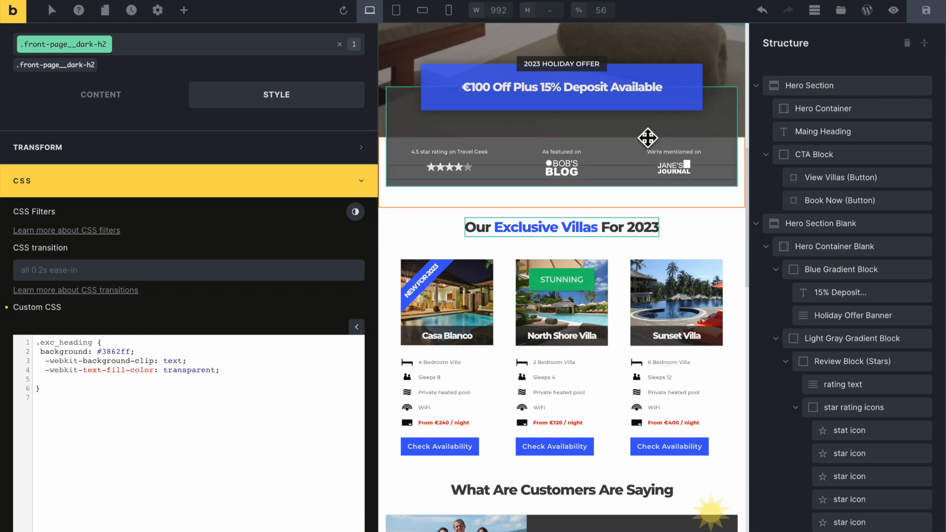
mouse_move(839, 10)
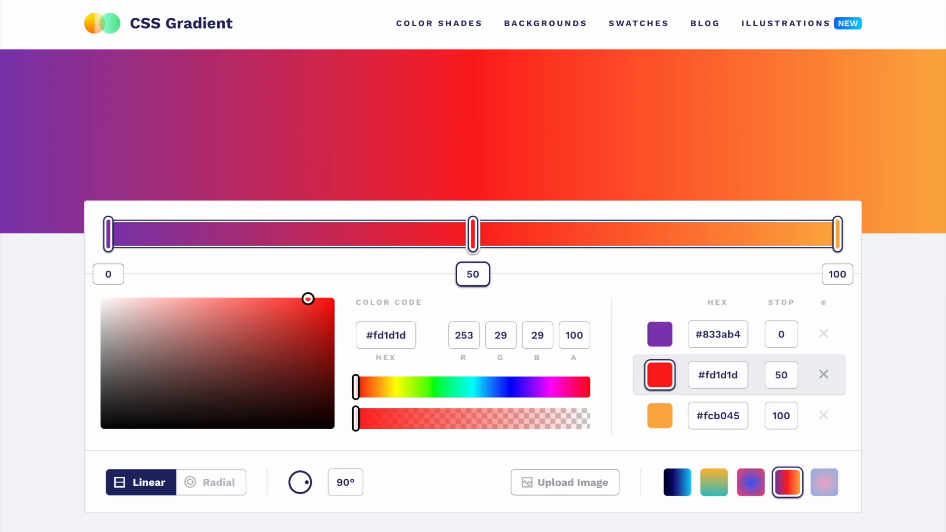
Pick the dark-navy-to-cyan preset further down cssgradient.io to load its linear-gradient code.
scroll(down, 3)
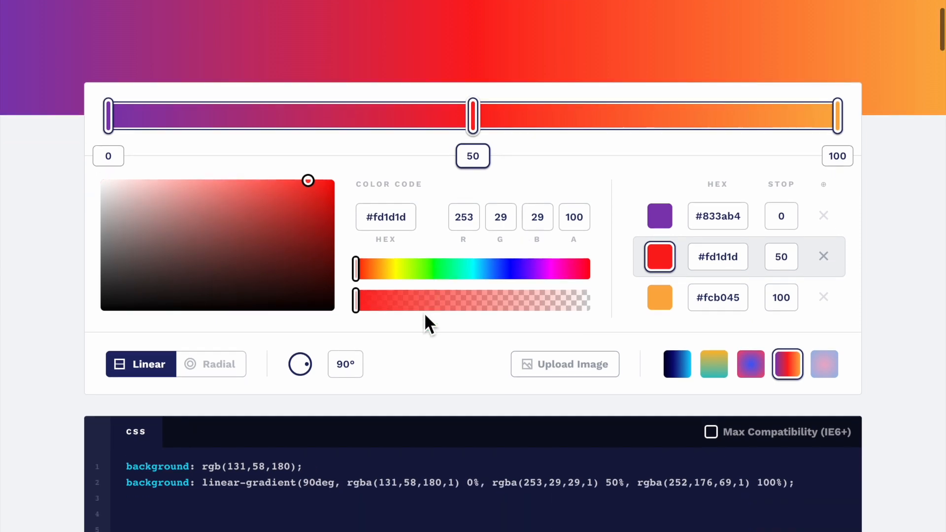
mouse_move(718, 228)
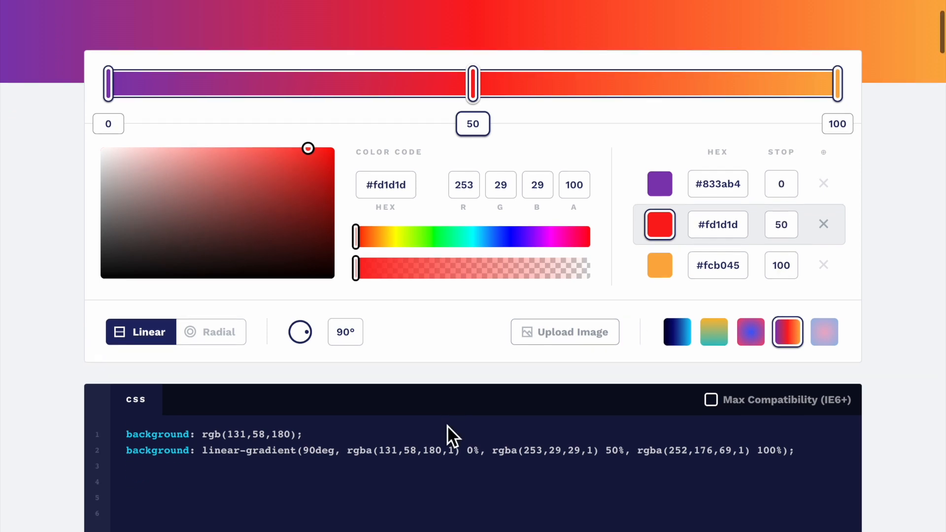
scroll(down, 3)
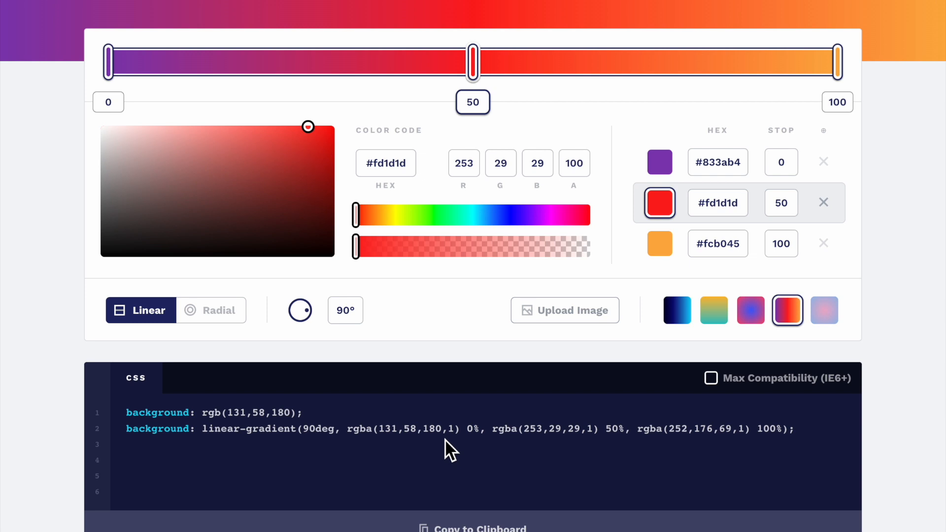
mouse_move(627, 457)
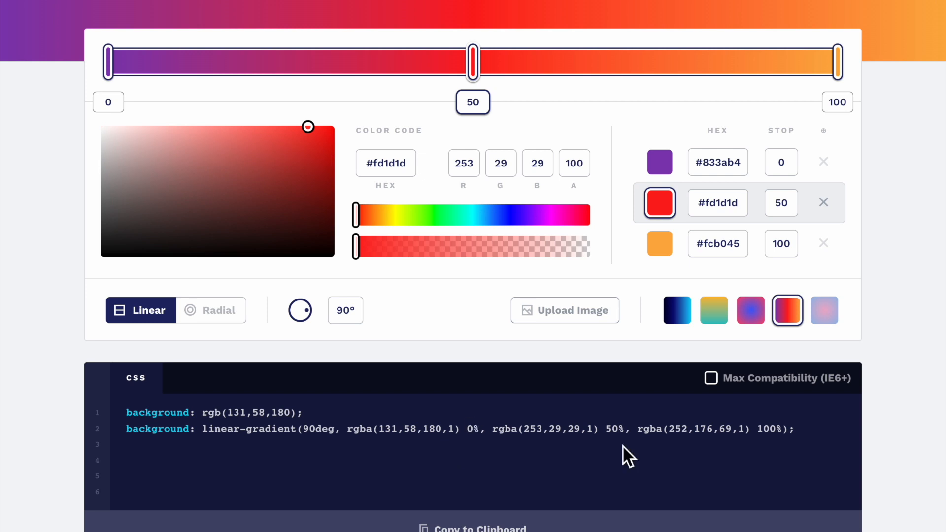
click(677, 310)
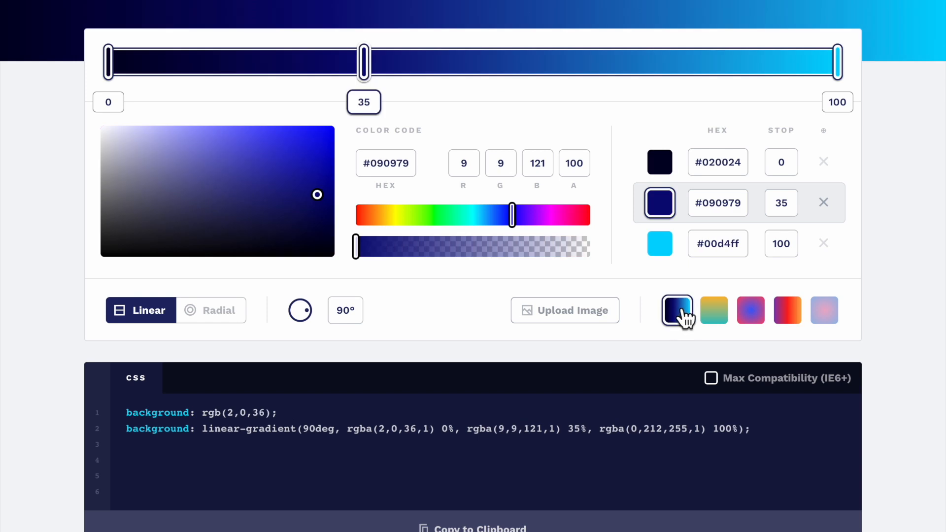
mouse_move(771, 439)
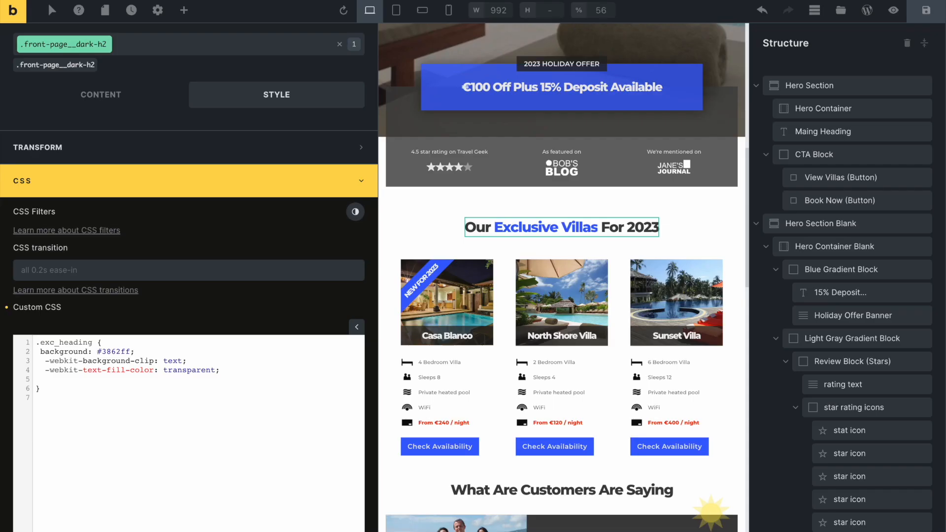
mouse_move(200, 370)
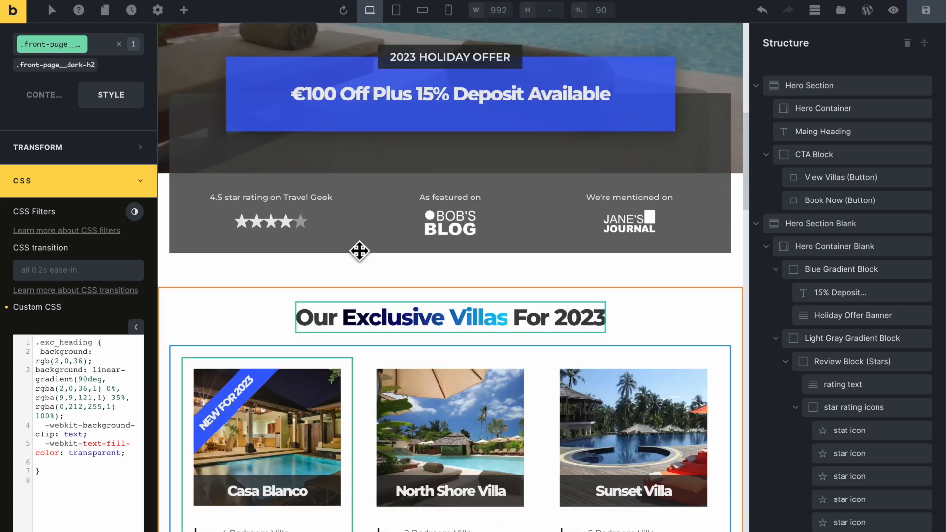
Scroll through Custom CSS showing the navy-to-cyan linear-gradient in .exc_heading.
scroll(down, 3)
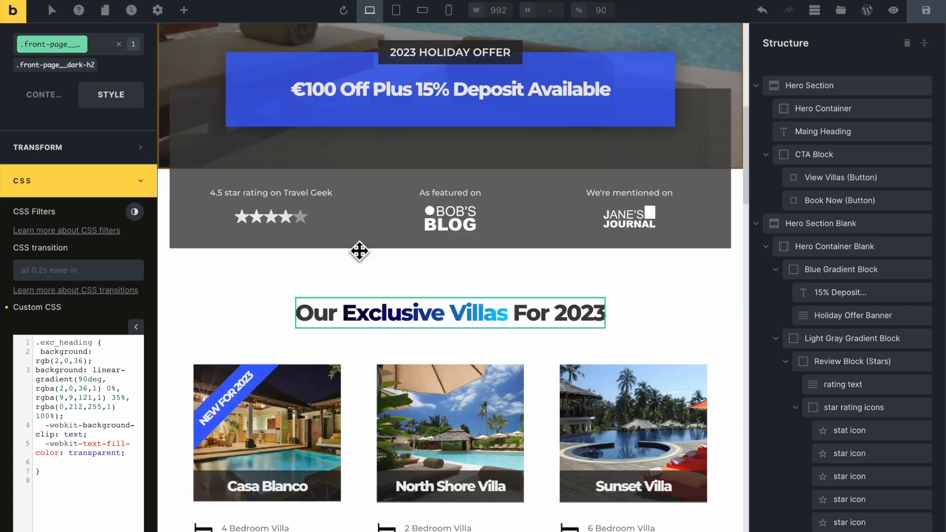
scroll(down, 3)
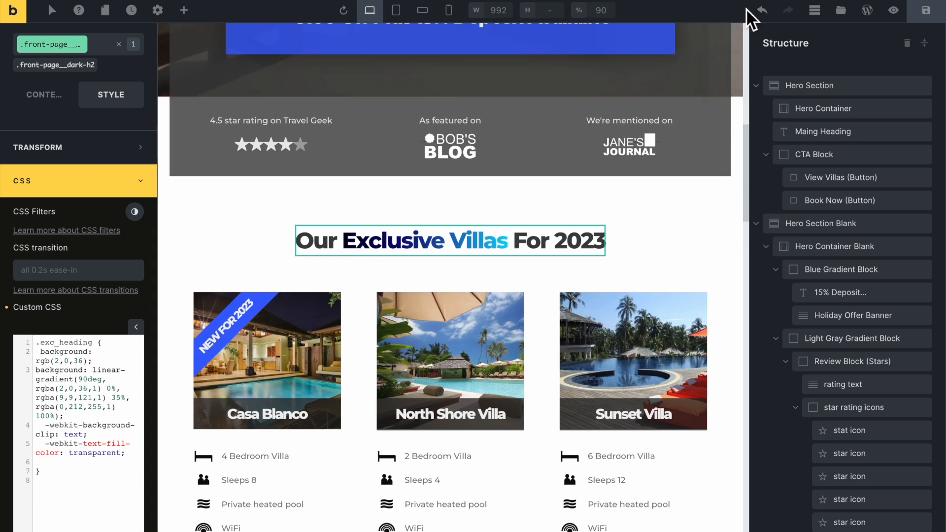